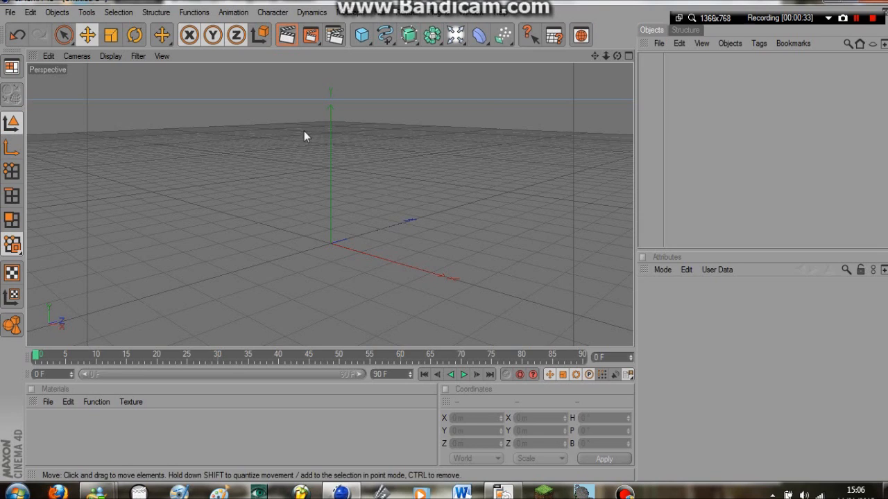
Step: Add Floor objects from the scene objects group and arrange Floor, Floor 1 and Floor 2 in the Object Manager
left_click(455, 34)
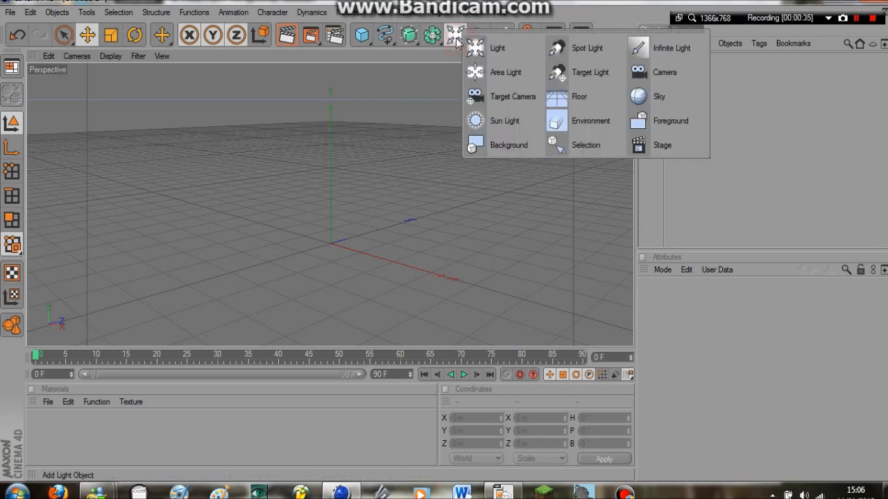
left_click(580, 97)
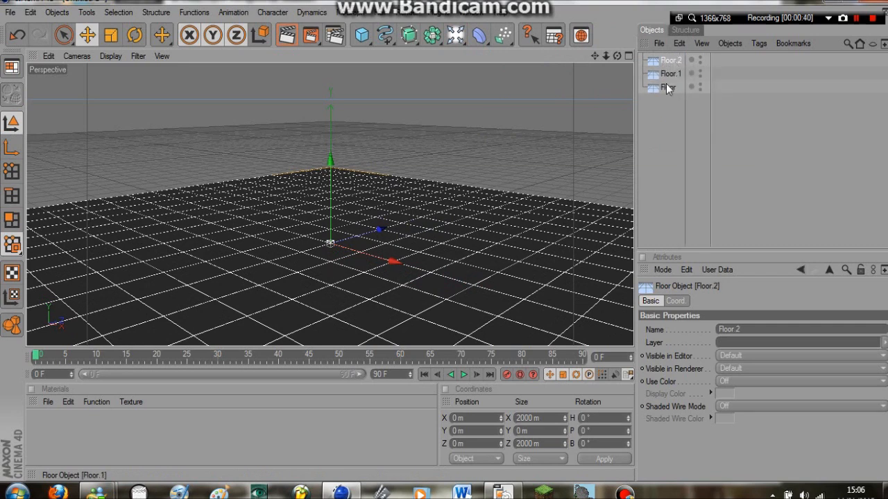
left_click(667, 86)
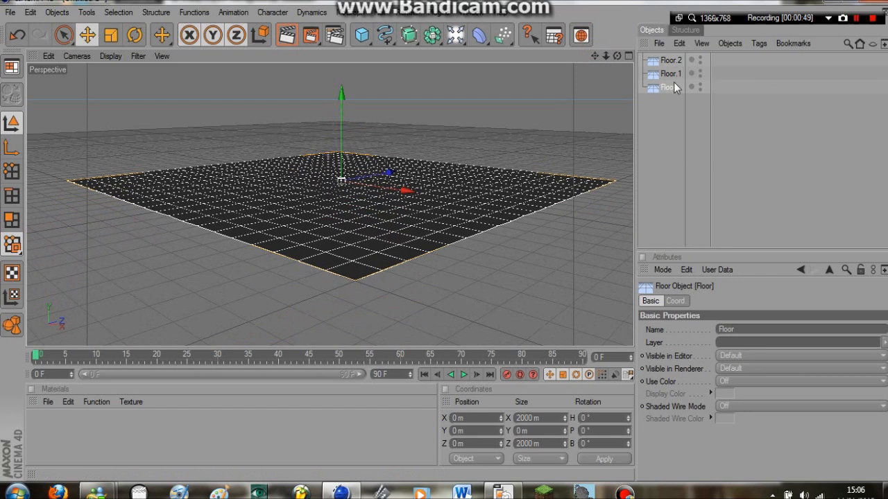
left_click(670, 59)
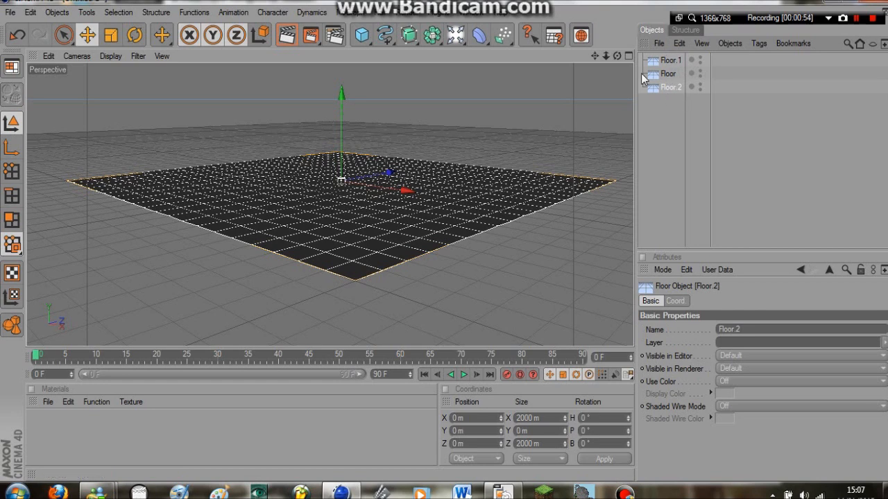
mouse_move(361, 128)
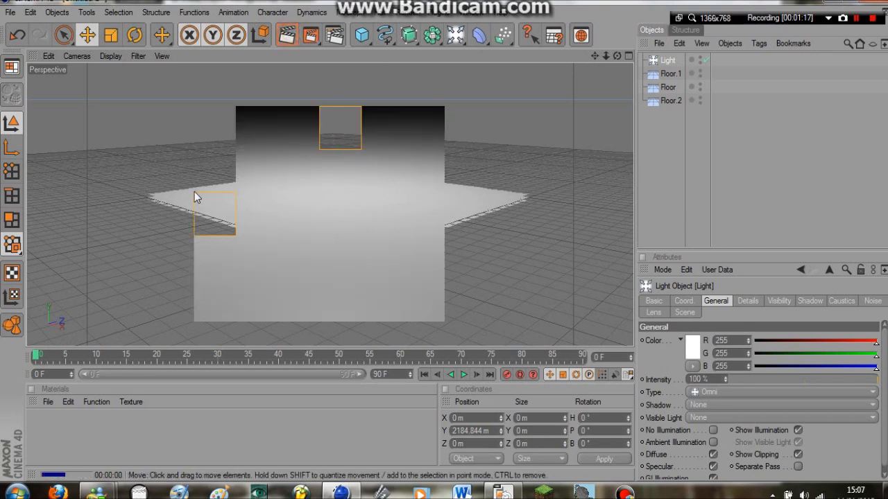
Step: Add a Light and a Sky object from the scene objects toolbar
left_click(455, 35)
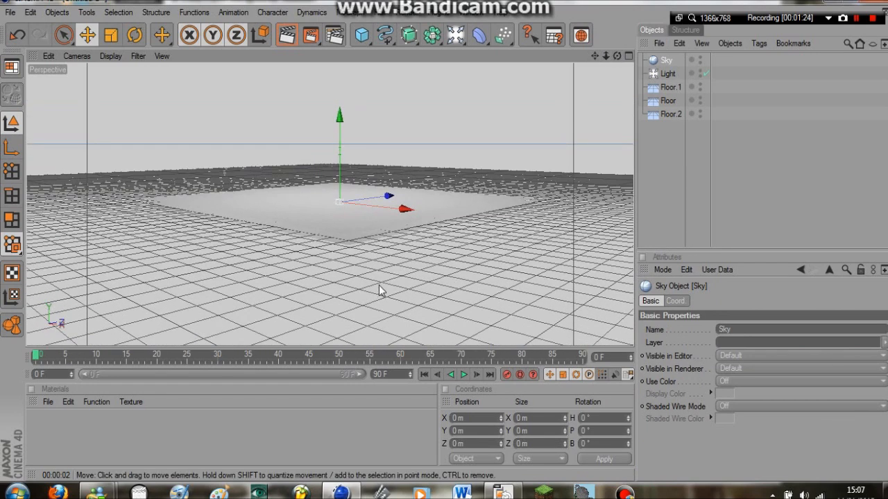
mouse_move(248, 169)
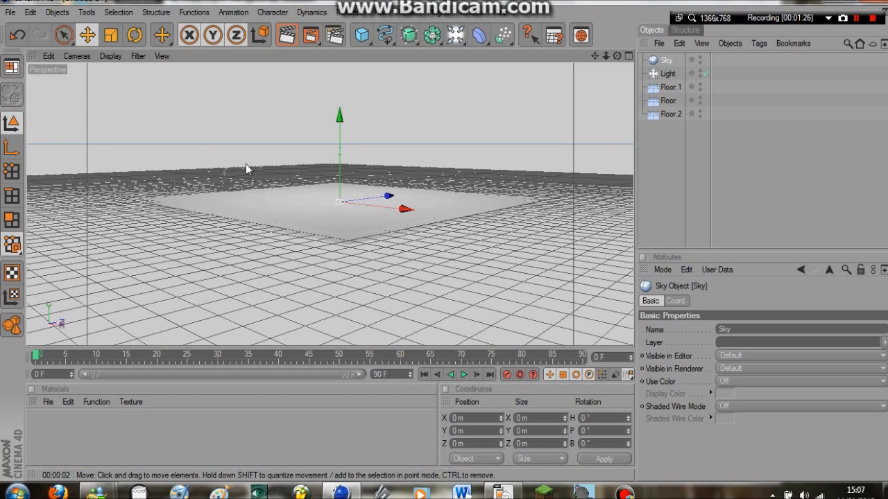
mouse_move(575, 311)
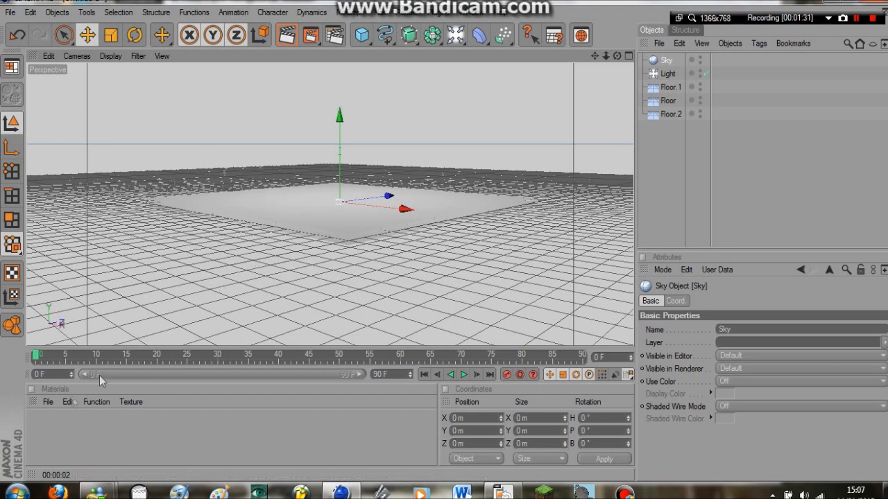
Step: Load the Water-01 lower layer and water-01 upper layer presets from CINEMA 4D > Materials > Misc
left_click(48, 402)
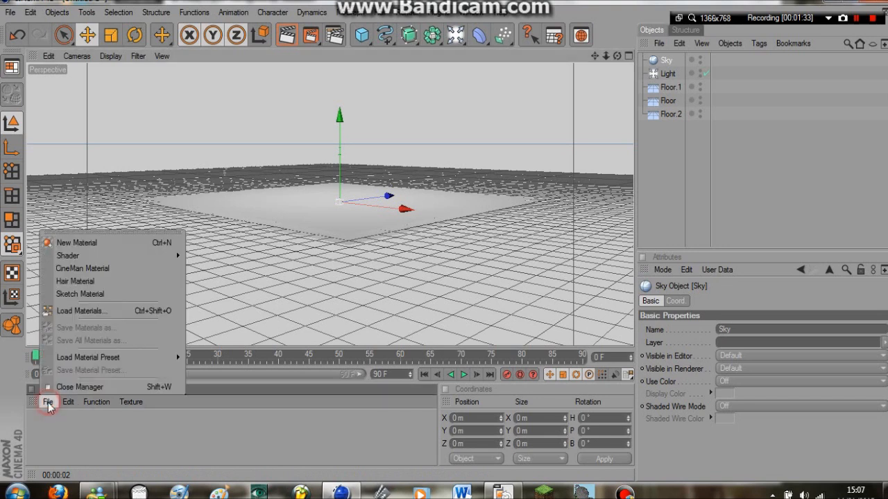
mouse_move(89, 358)
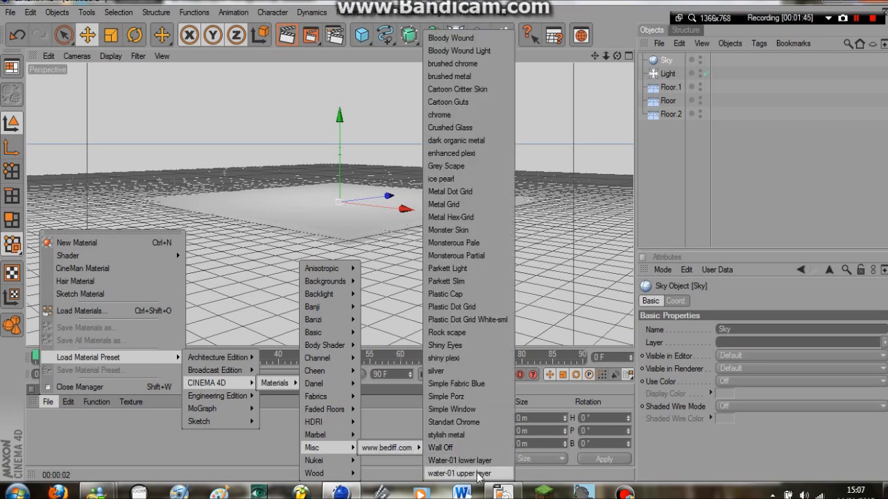
left_click(461, 460)
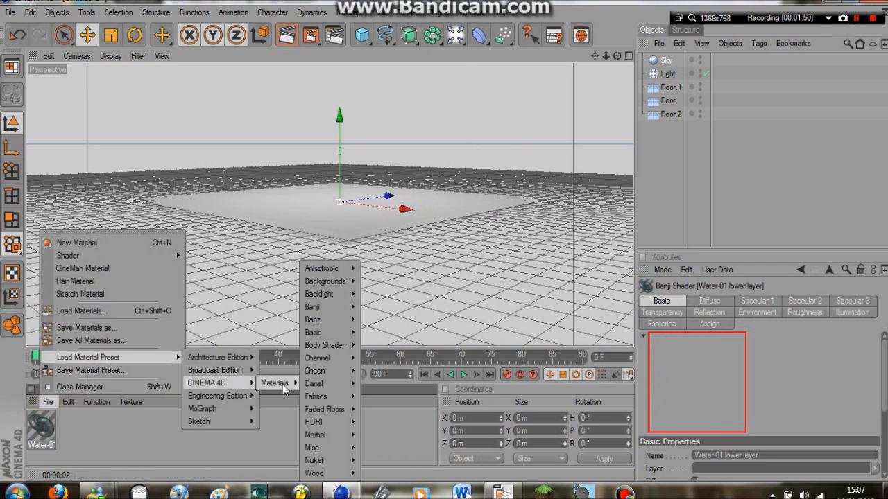
mouse_move(311, 447)
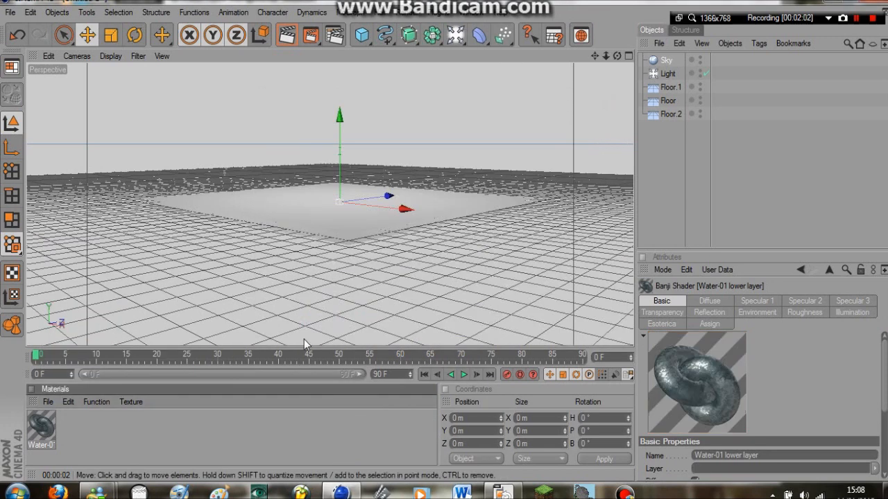
left_click(47, 402)
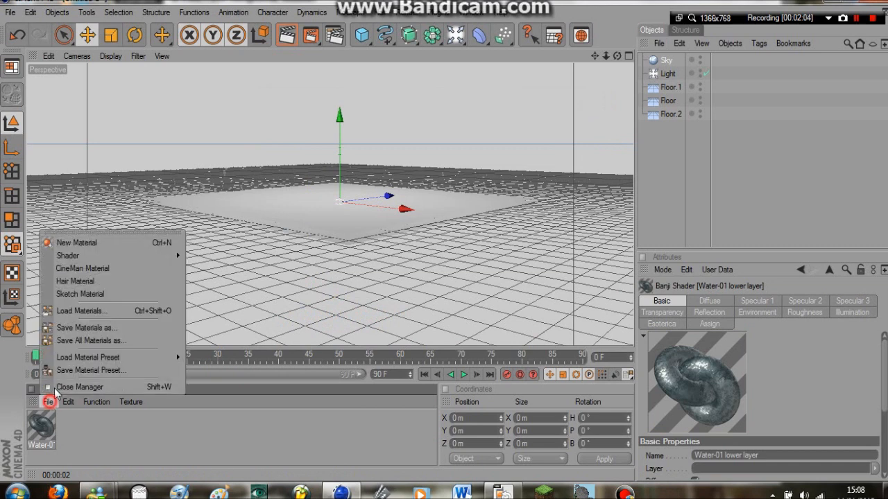
mouse_move(274, 383)
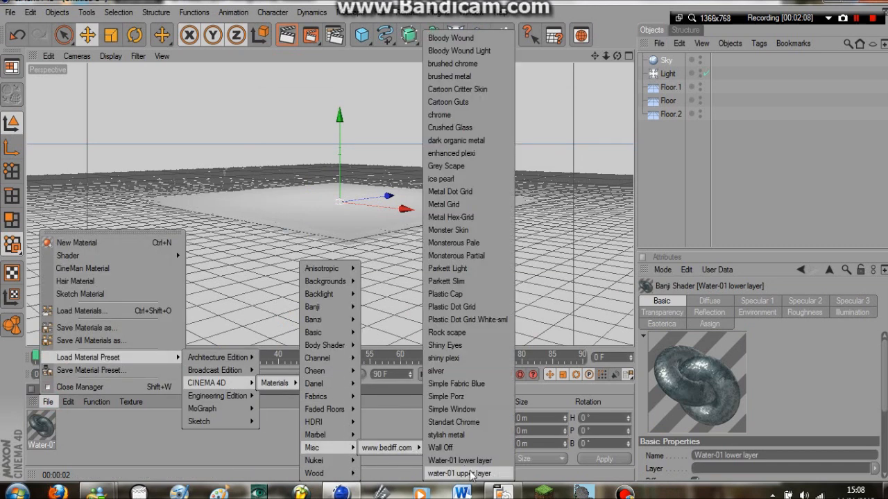
left_click(459, 473)
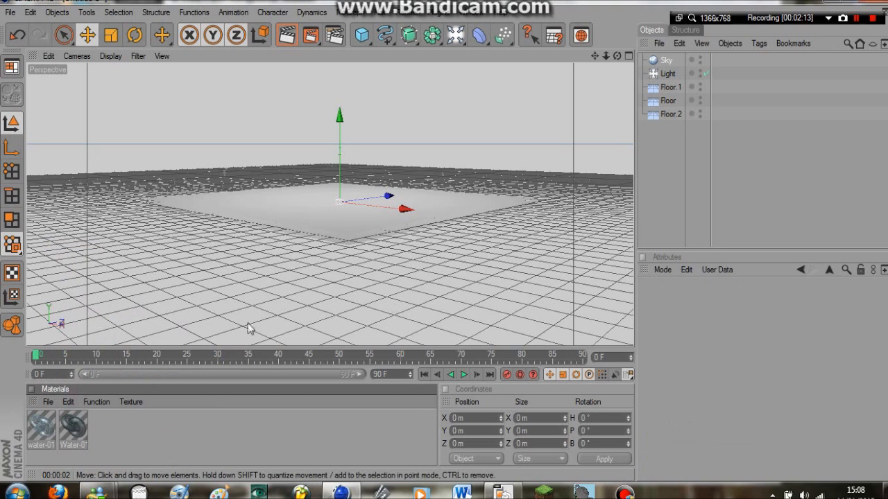
Step: Load the StupWater preset from the MoGraph material presets
left_click(48, 402)
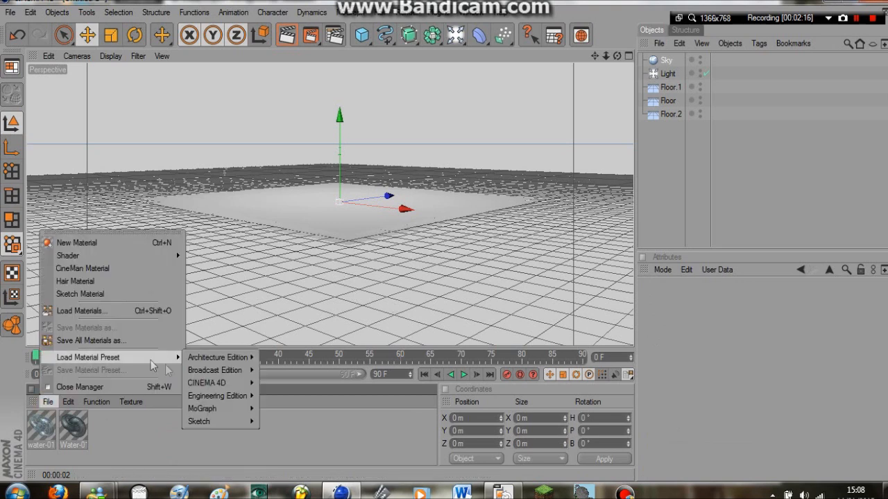
mouse_move(202, 408)
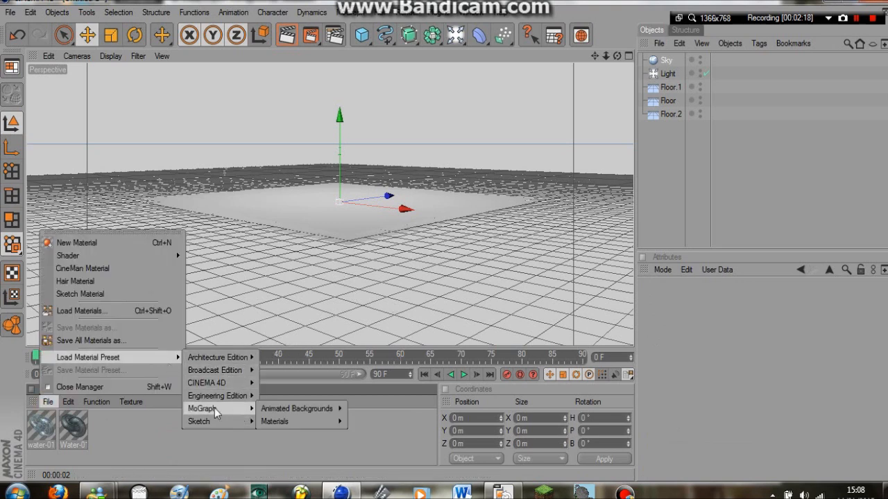
left_click(297, 408)
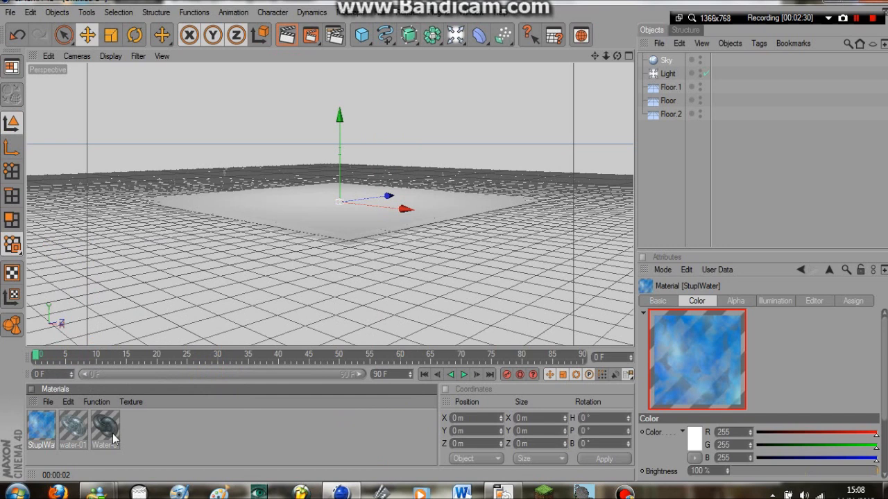
Step: Apply the StupWater material to a floor plane so the ground shows a blue water surface
left_click(72, 428)
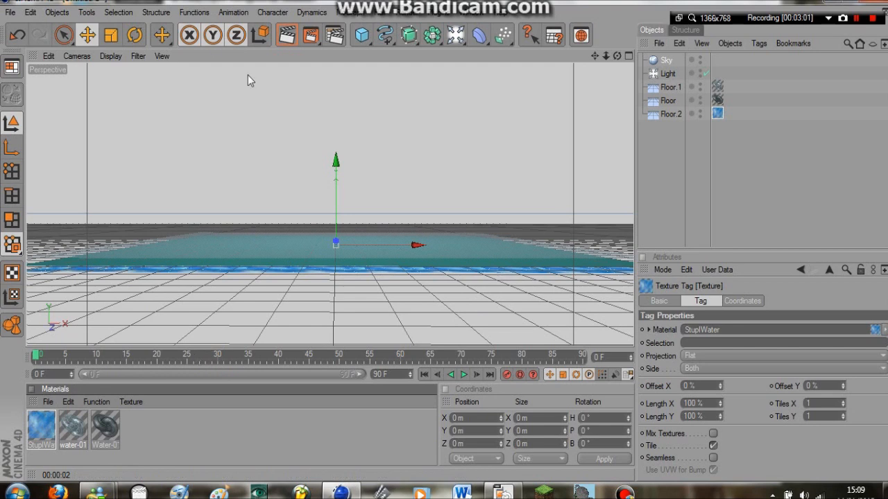
Step: Load a sky material preset from the library so a cloudy blue sky appears above the water
left_click(29, 12)
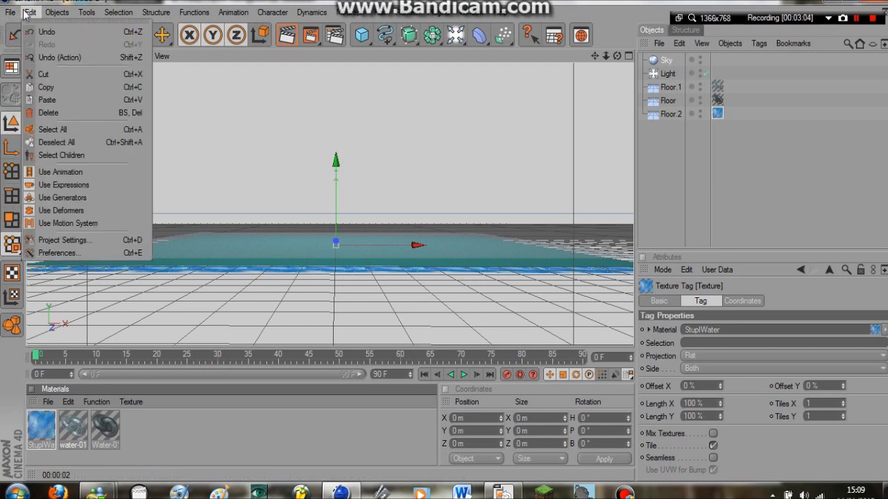
left_click(57, 11)
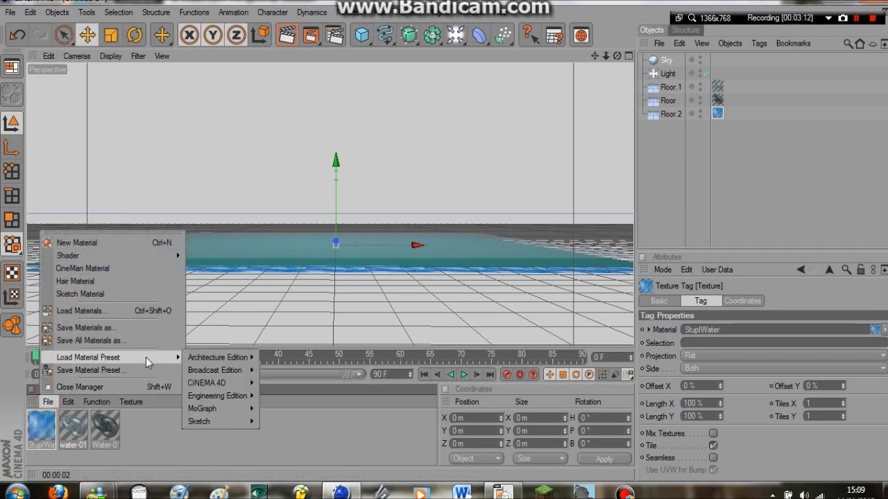
left_click(276, 383)
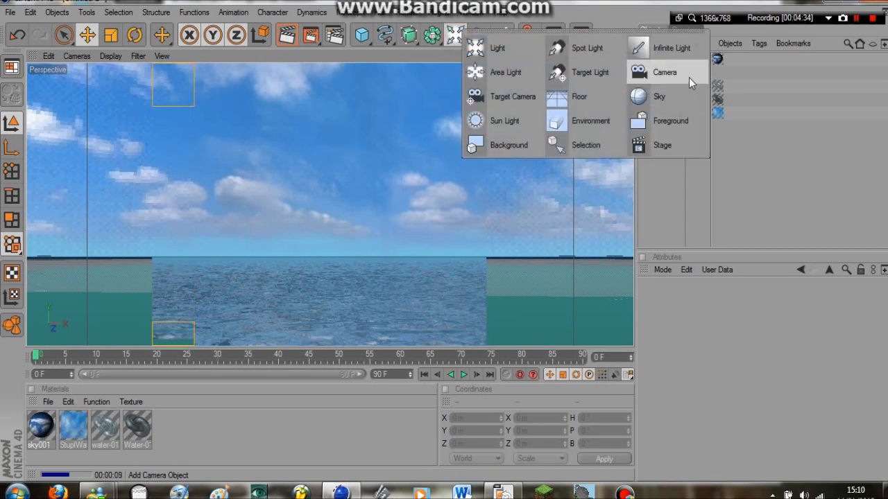
Step: Add a camera and view the blue water surface close-up through it
left_click(663, 72)
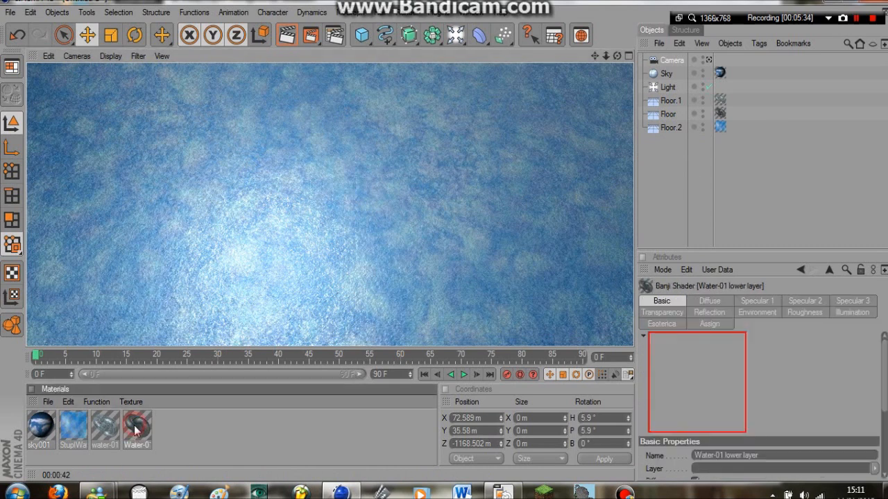
mouse_move(152, 423)
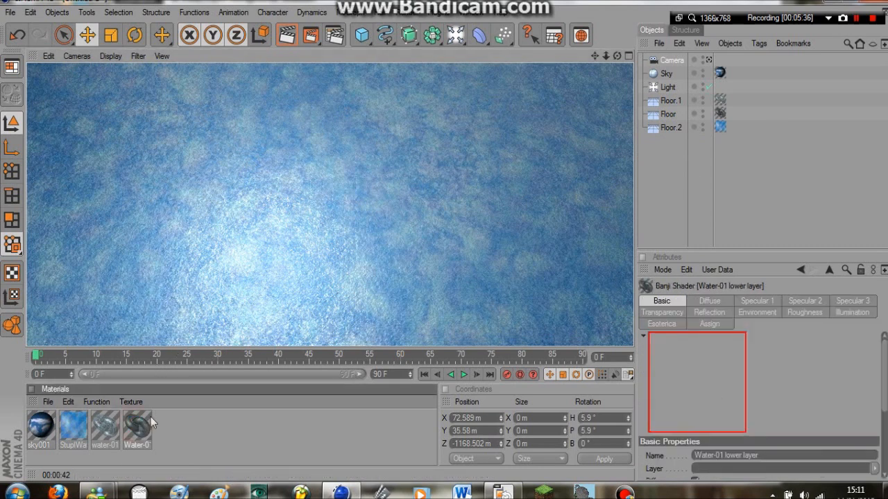
Step: Edit the Water-01 lower layer material, reviewing its Specular 3 and Transparency channels
double_click(136, 428)
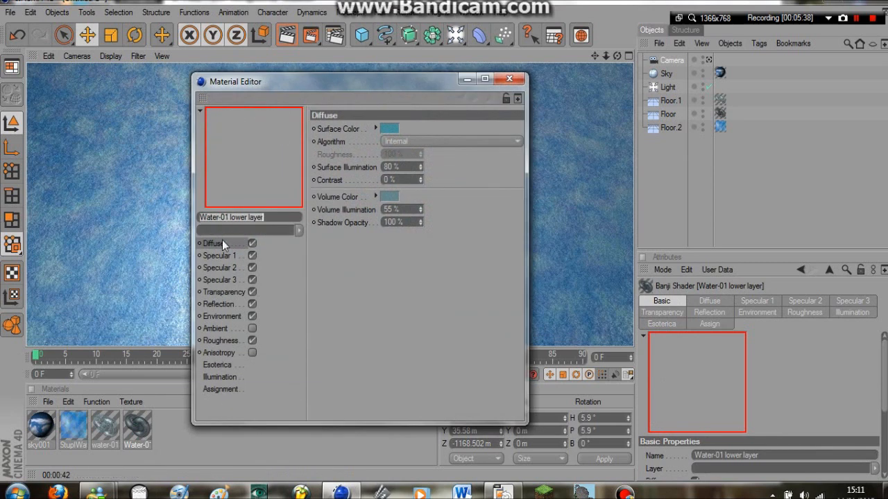
left_click(219, 280)
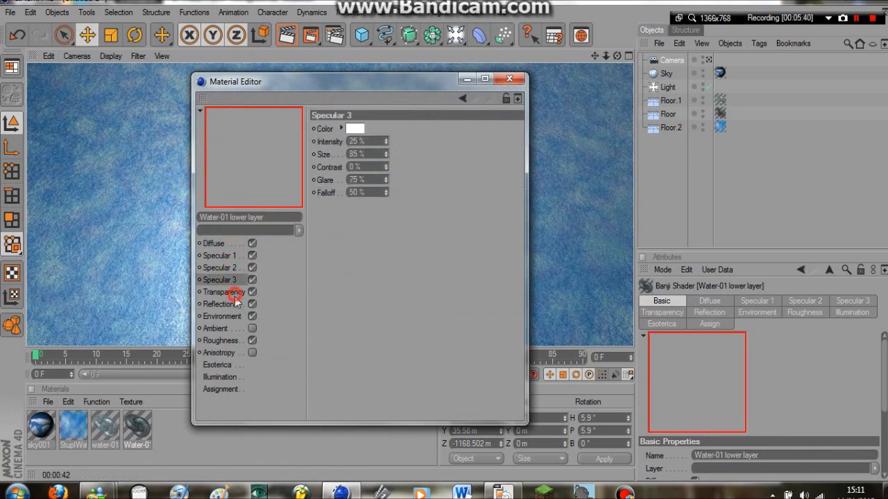
left_click(224, 291)
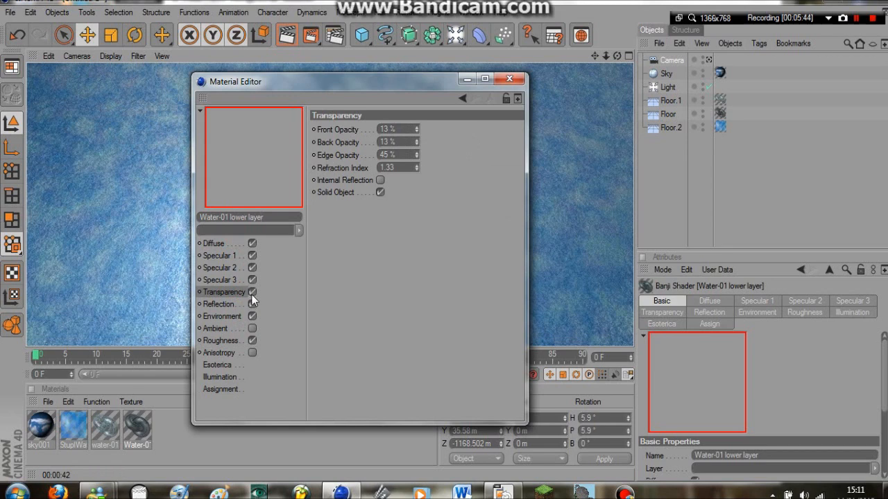
left_click(252, 291)
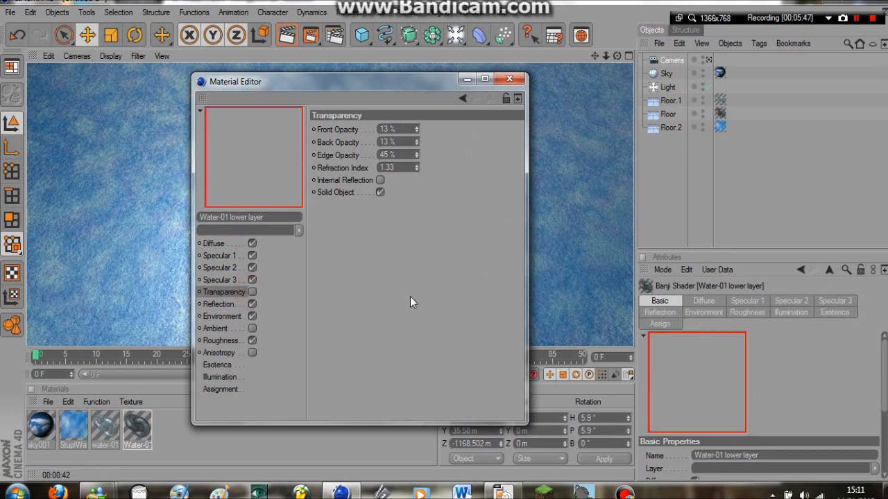